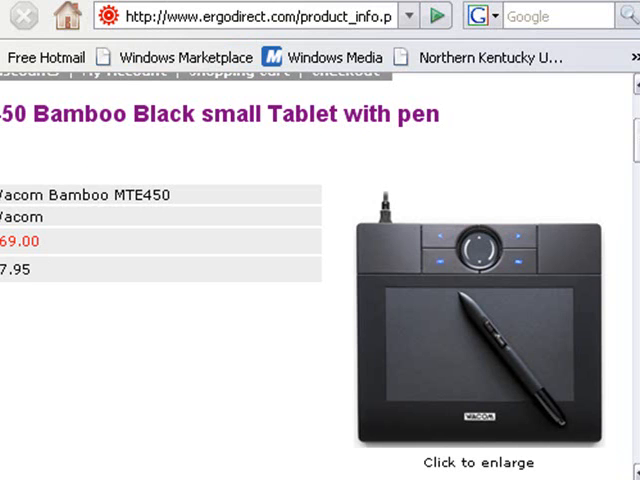
mouse_move(28, 420)
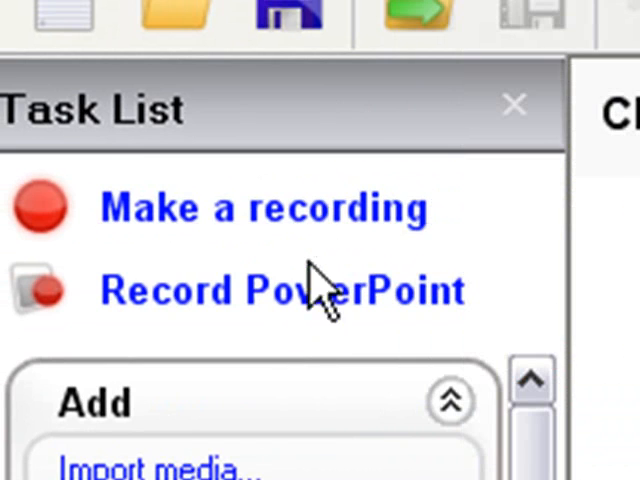
Step: Launch the Camtasia Recorder and bring up its recording options
click(258, 208)
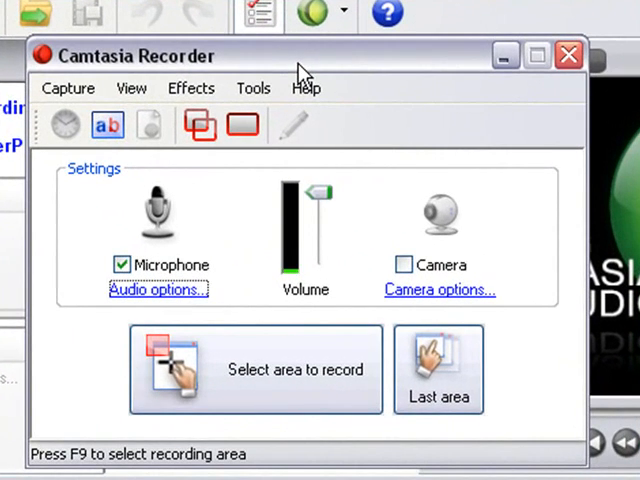
mouse_move(260, 88)
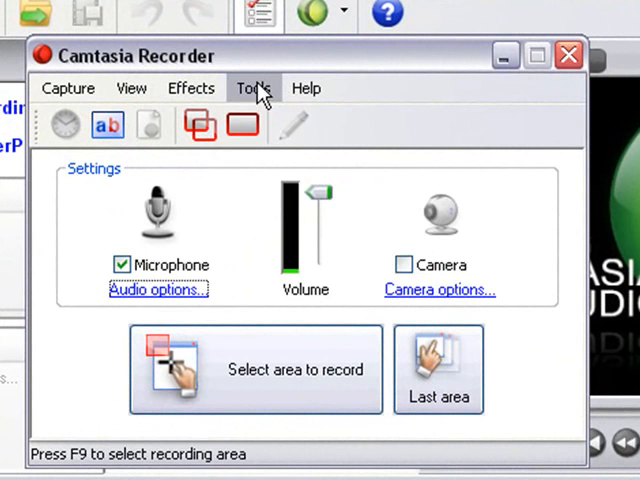
click(252, 88)
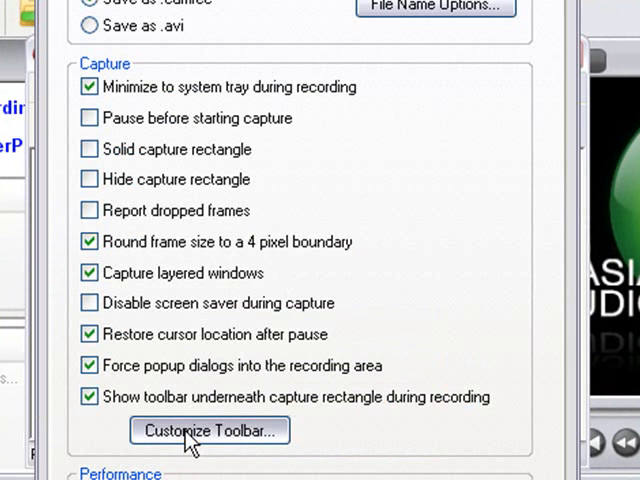
Step: Add ScreenDraw and Add Marker to the recording toolbar buttons
click(208, 430)
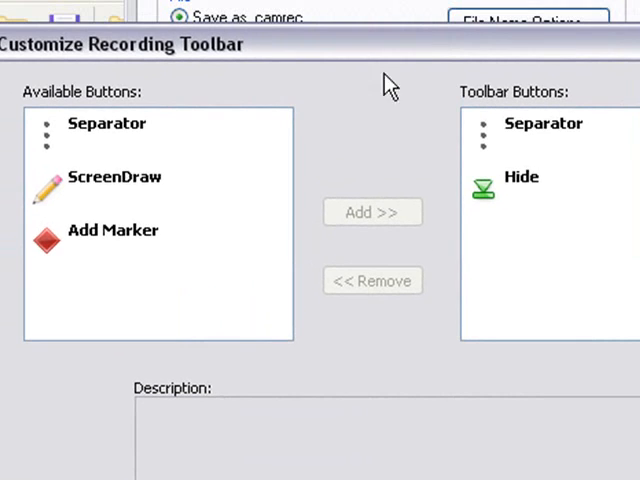
mouse_move(578, 192)
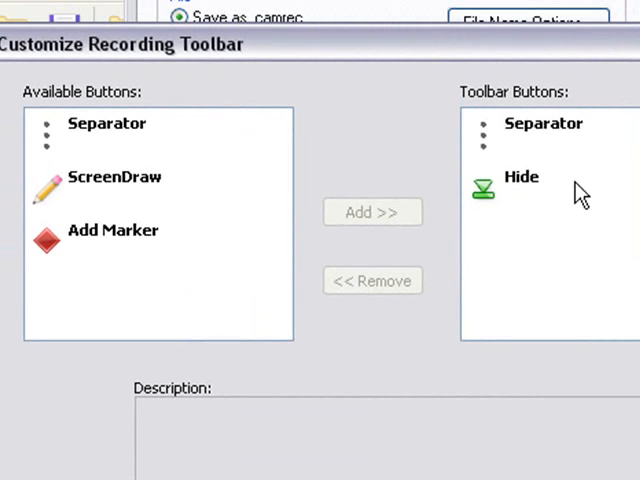
click(114, 176)
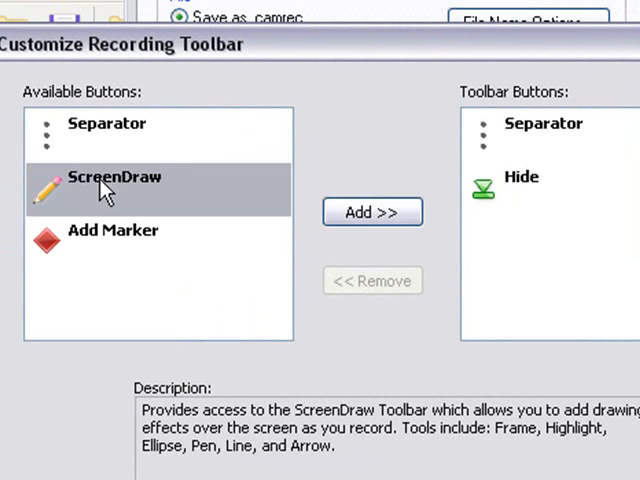
click(372, 212)
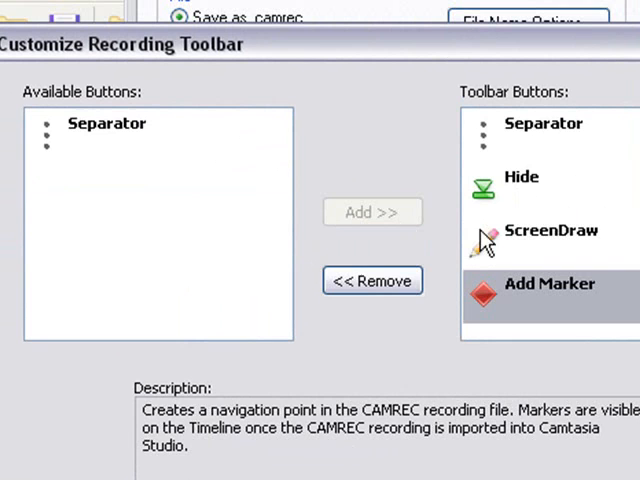
mouse_move(488, 238)
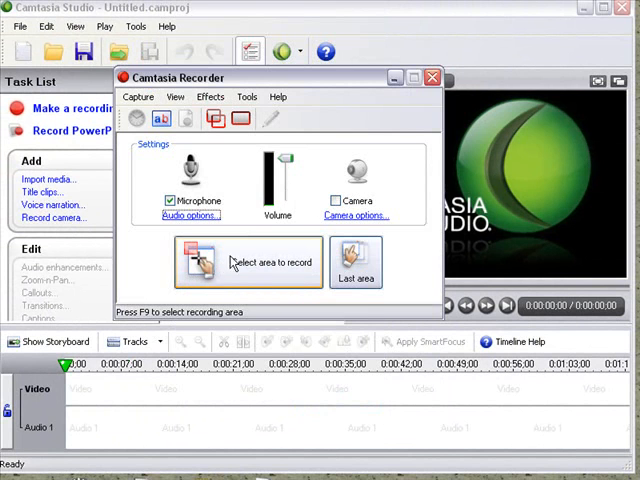
Step: Record a selected screen area and draw red freehand strokes with ScreenDraw
click(432, 76)
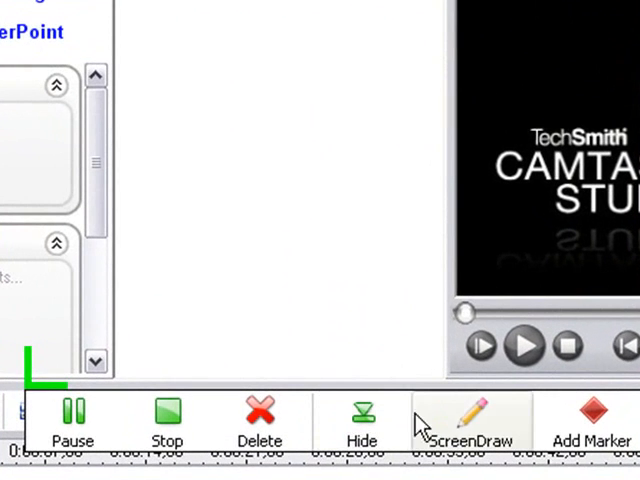
click(474, 420)
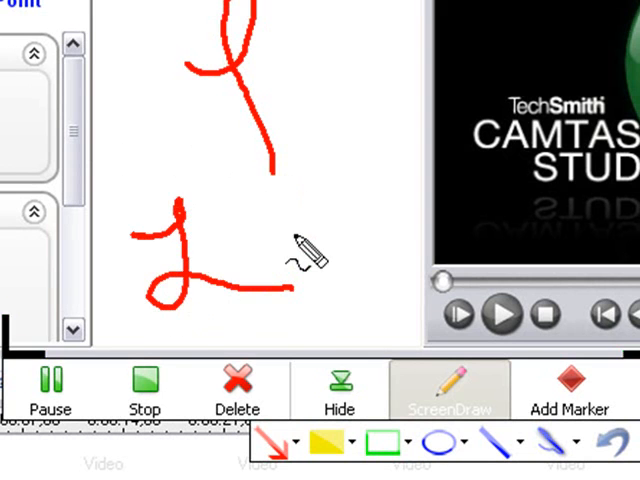
mouse_move(320, 290)
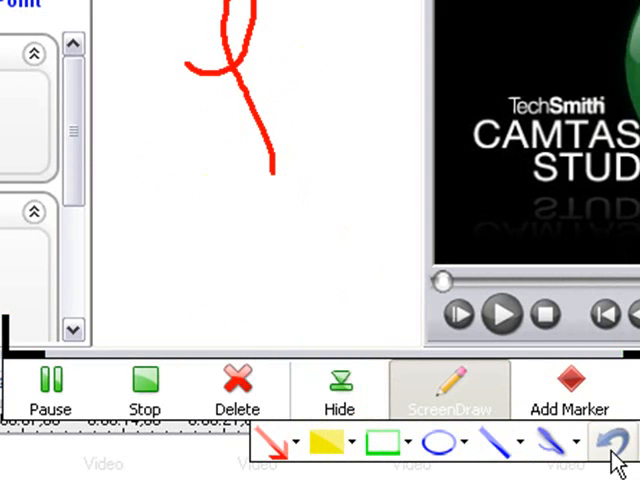
Step: Undo the red strokes and draw a green rectangular frame over the screen
click(600, 440)
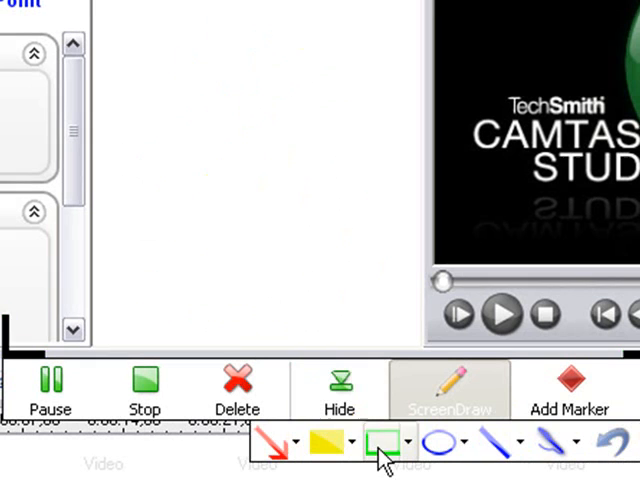
drag(156, 64, 336, 136)
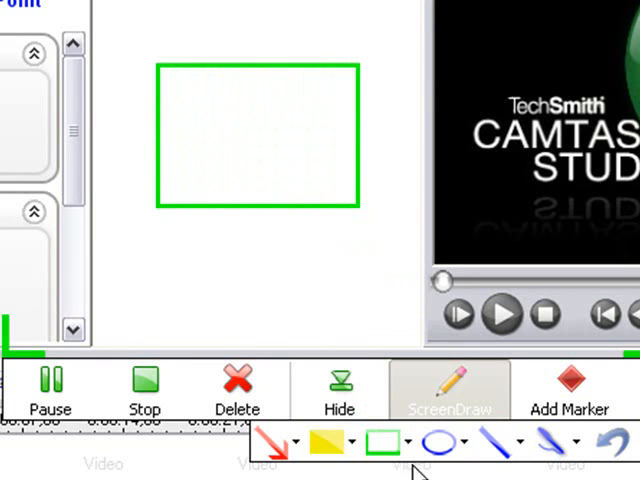
click(404, 356)
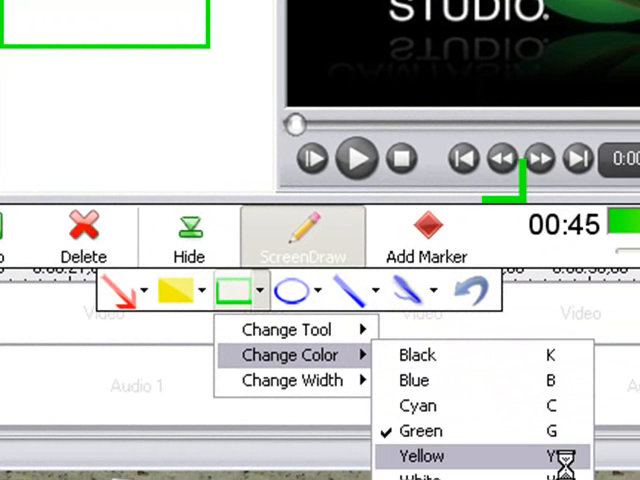
mouse_move(416, 380)
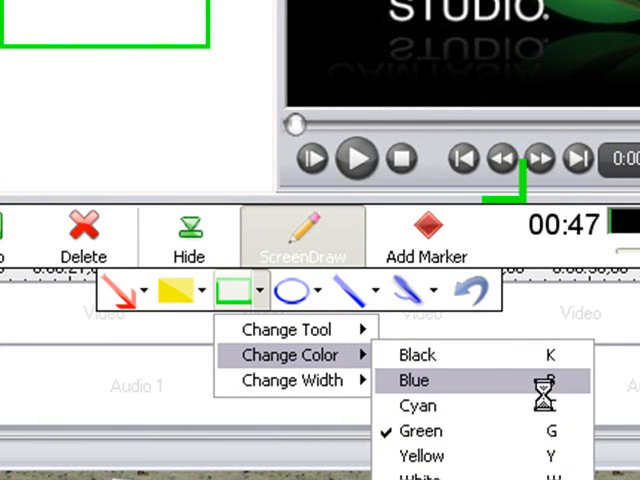
Step: Change the frame drawing colour to blue
click(412, 380)
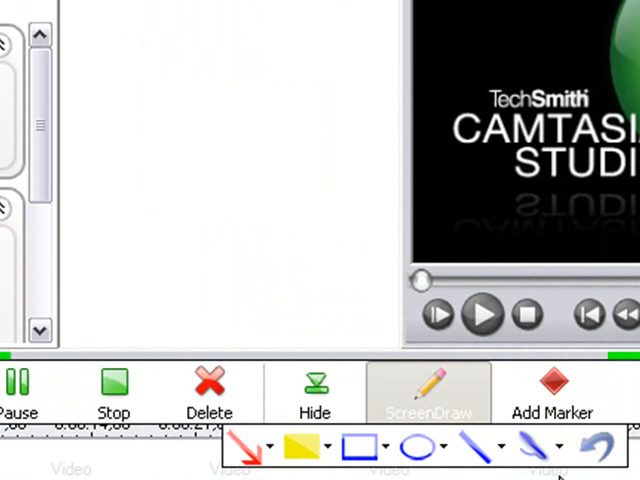
mouse_move(276, 456)
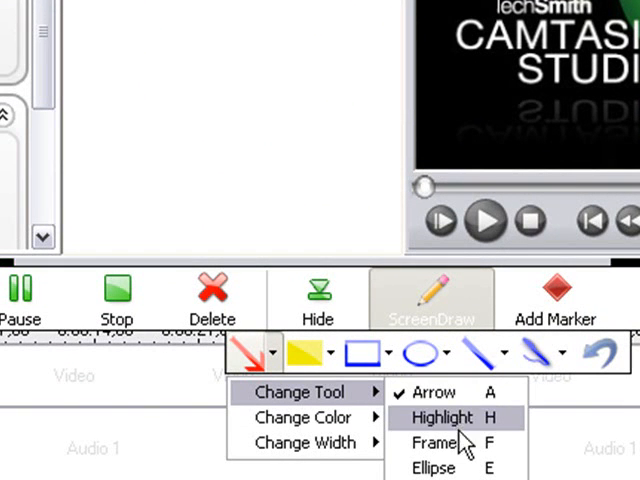
mouse_move(472, 448)
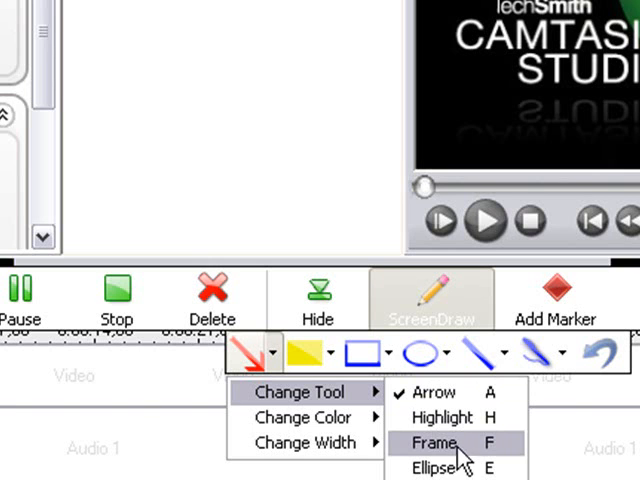
mouse_move(464, 466)
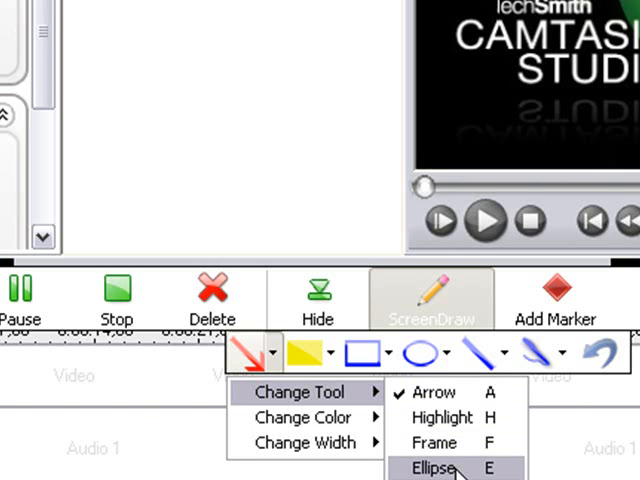